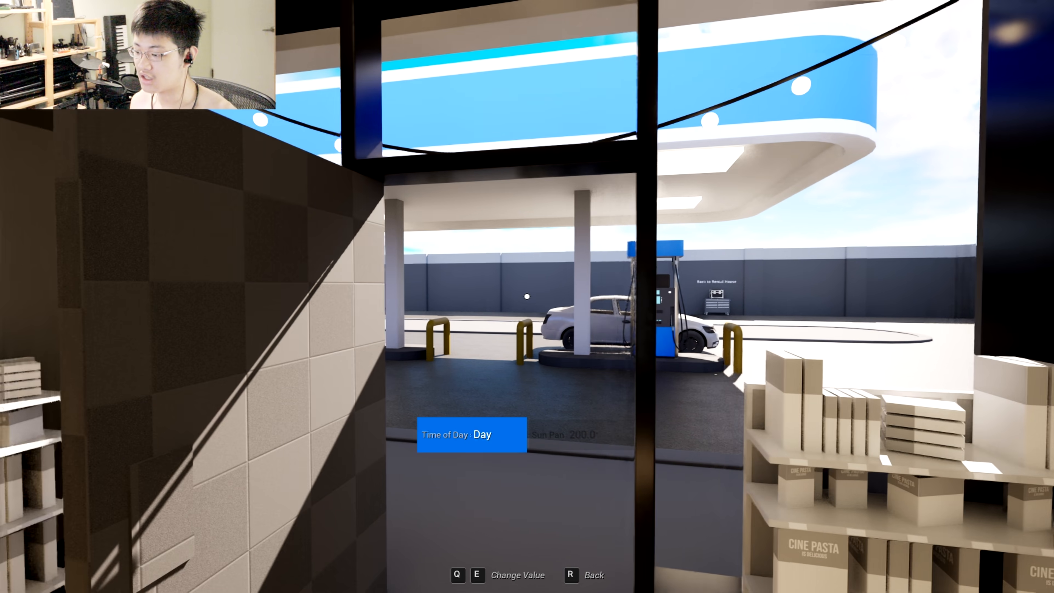
Switch the gas station to night, back to day with sun pan 200, and leave the settings.
key(e)
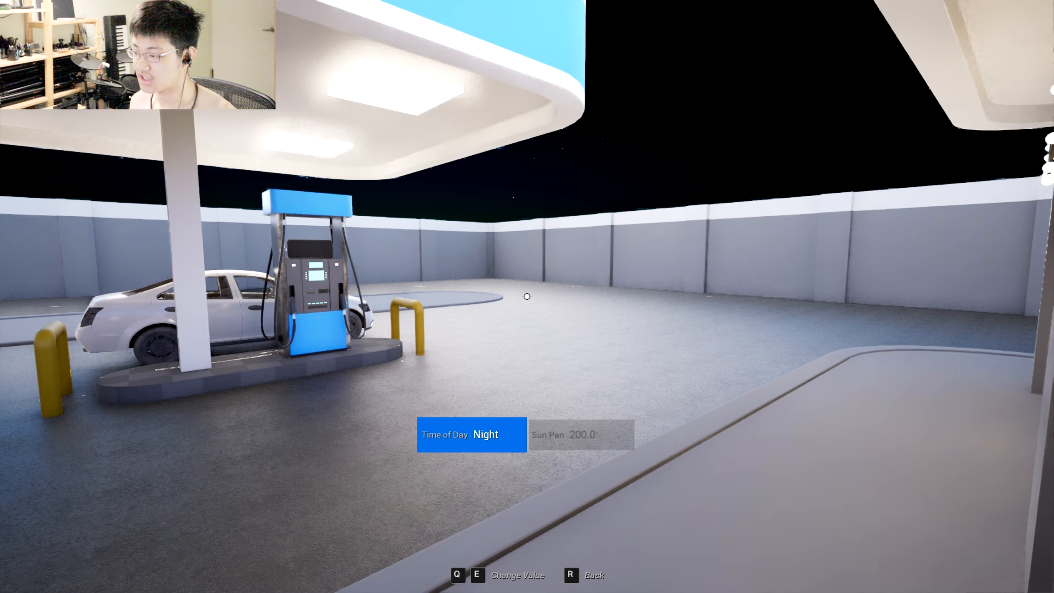
key(e)
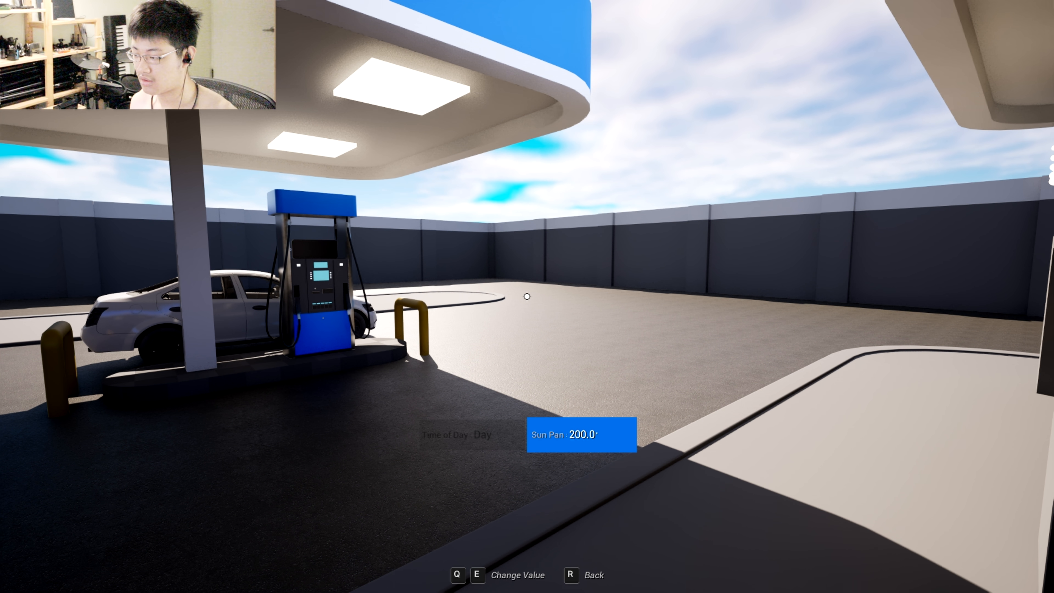
key(e)
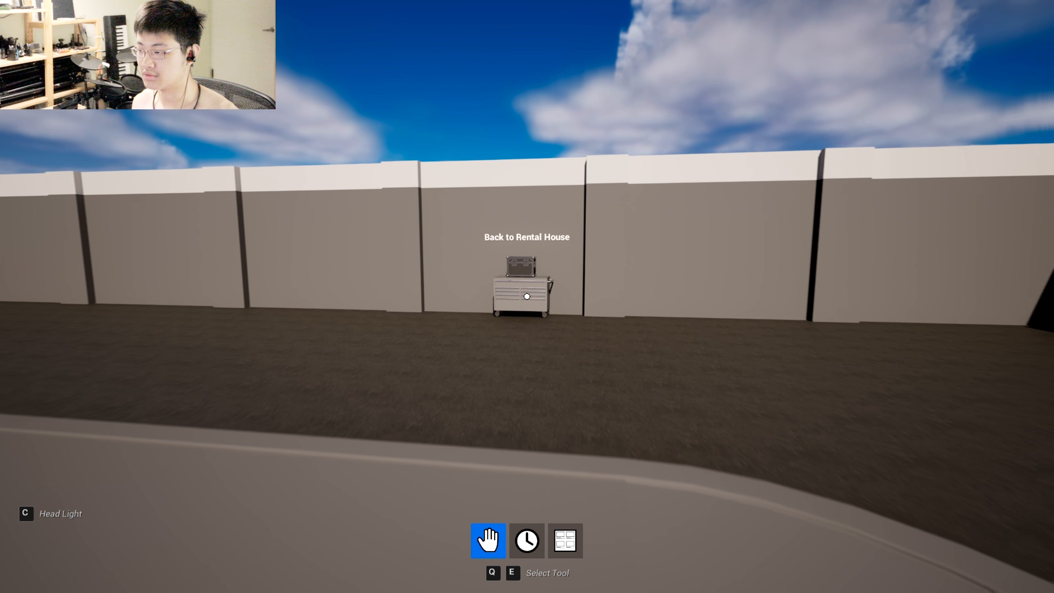
Load the Cyc Wall Stage from the rental house, drive the dolly to the goal and adjust the camera's ND.
click(527, 296)
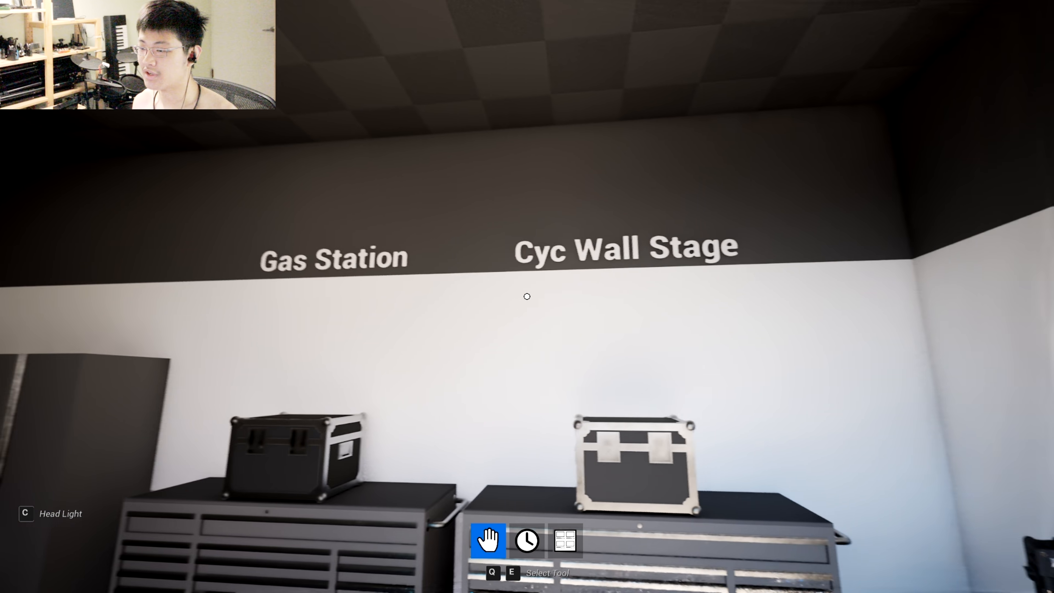
drag(605, 296, 336, 296)
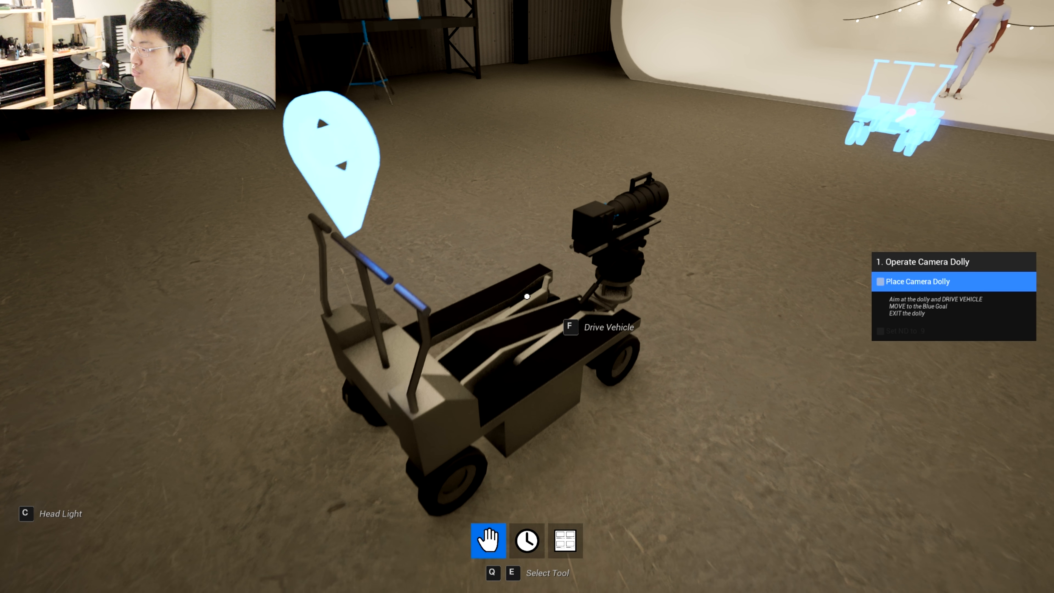
key(f)
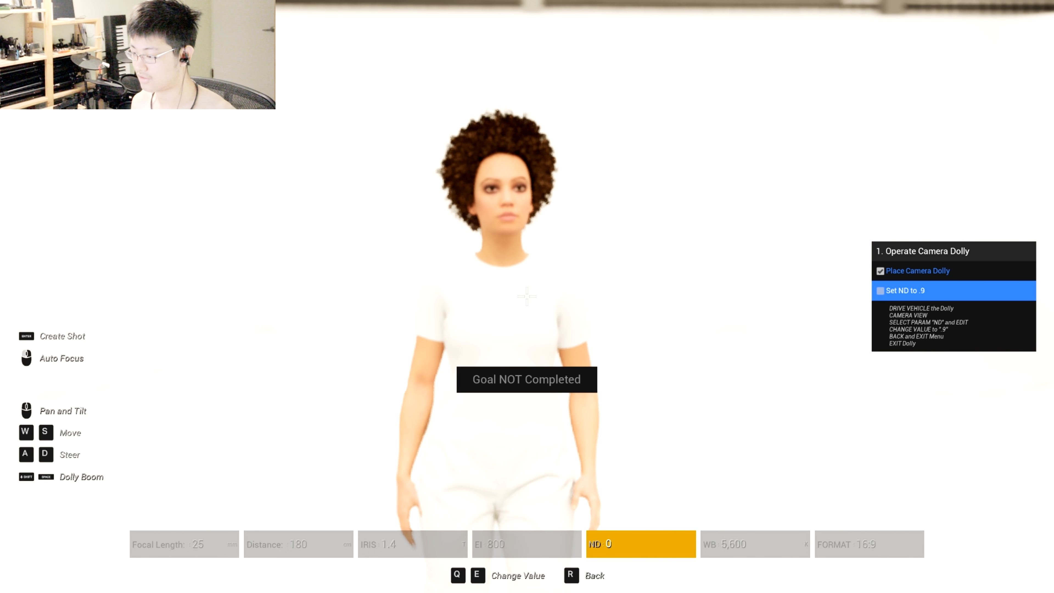
key(E)
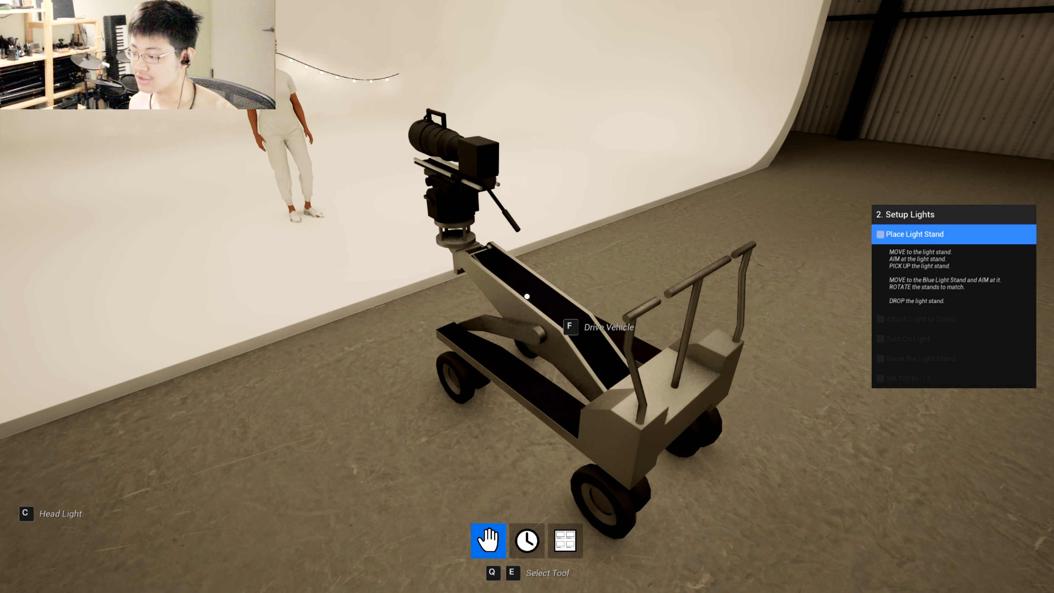
Pick up the light stand to place it at the blue goal.
click(527, 541)
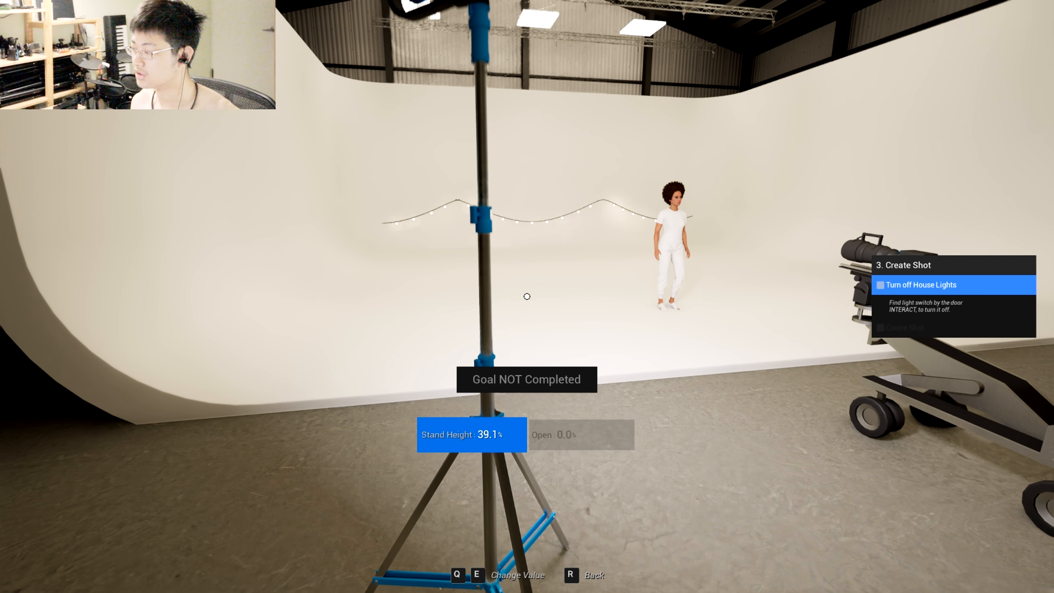
Lower the camera EI from 800 to 400 and stop the iris down toward 2.0.
key(e)
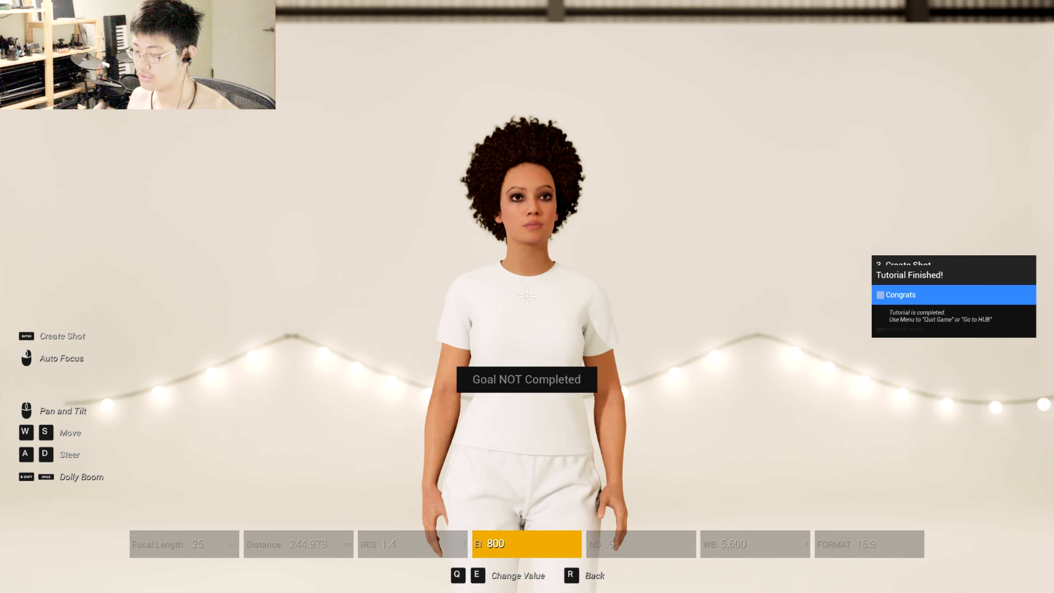
key(Q)
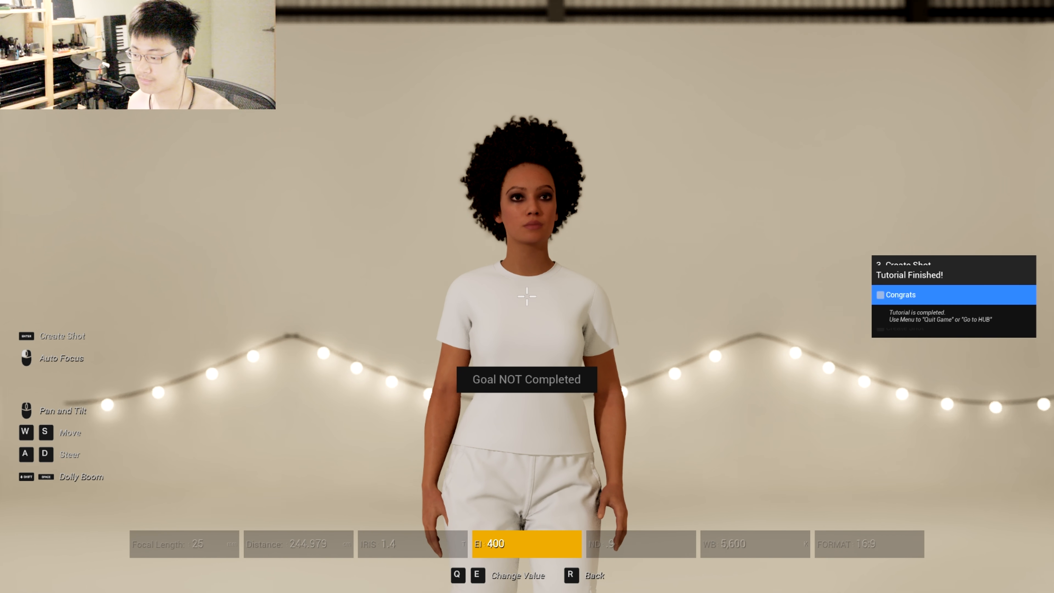
key(e)
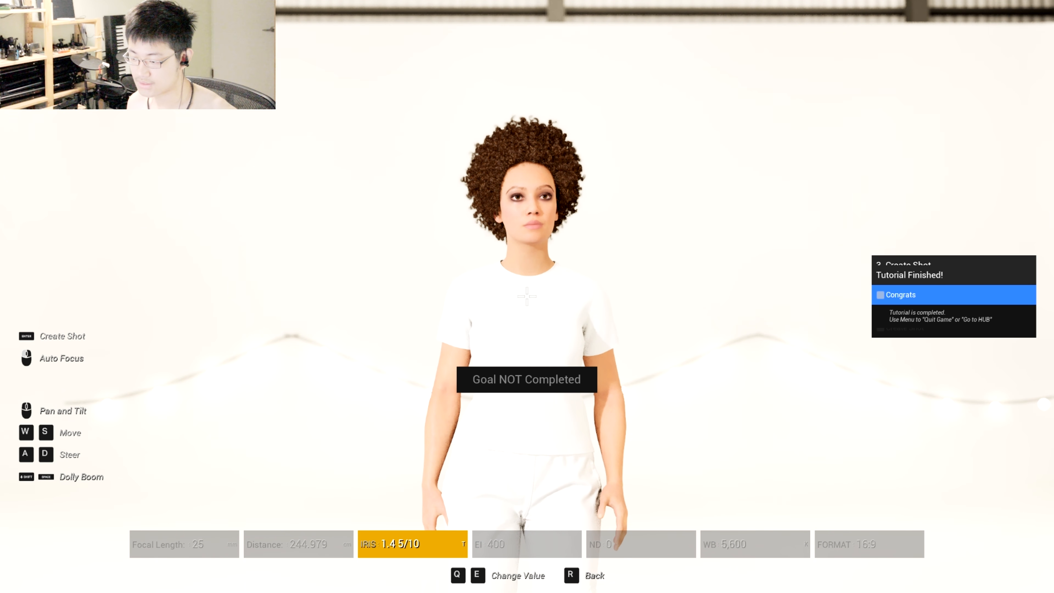
key(E)
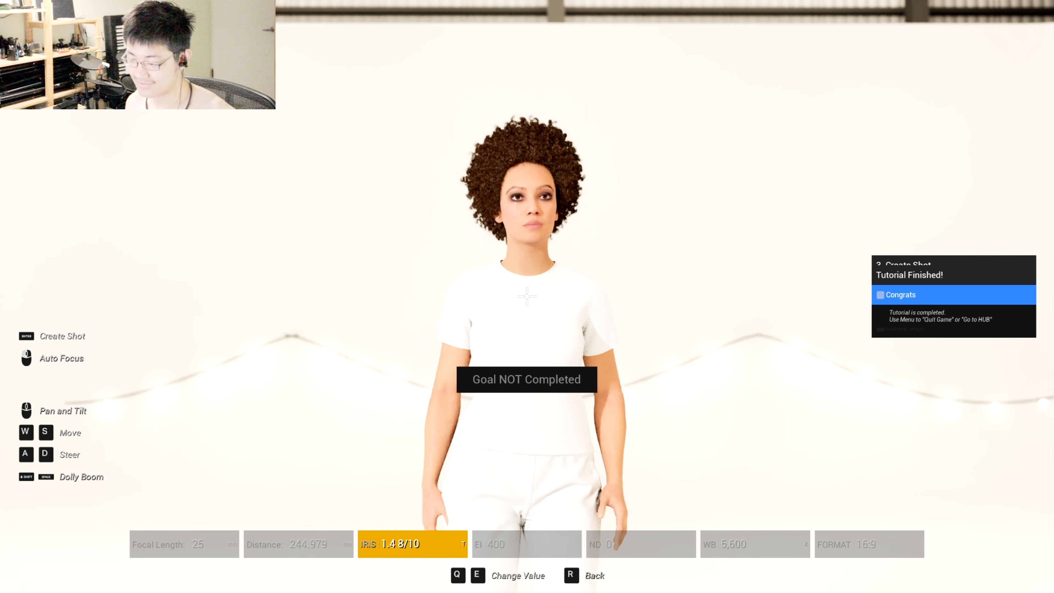
key(e)
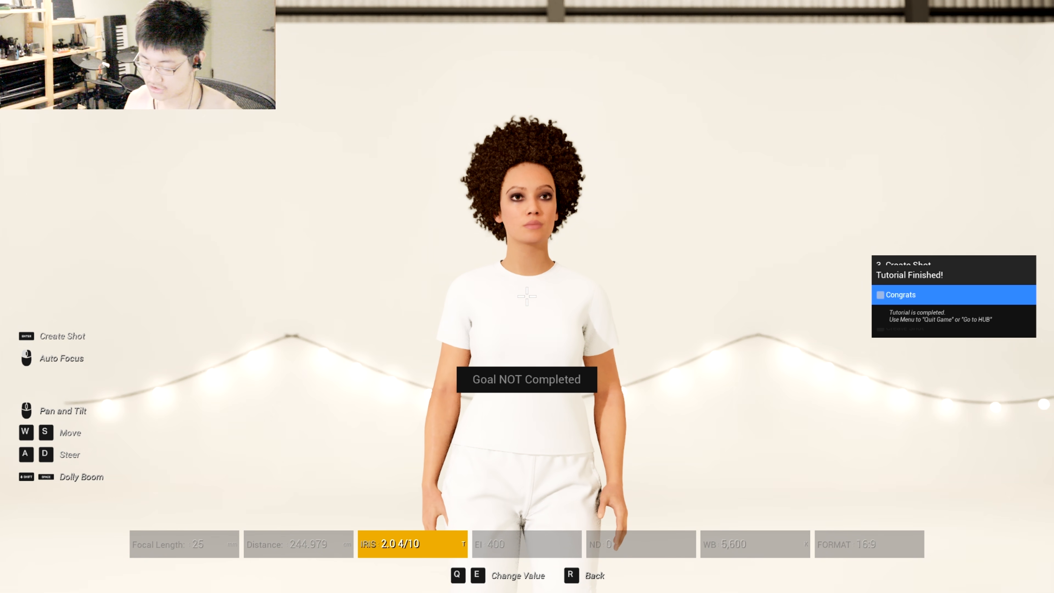
key(e)
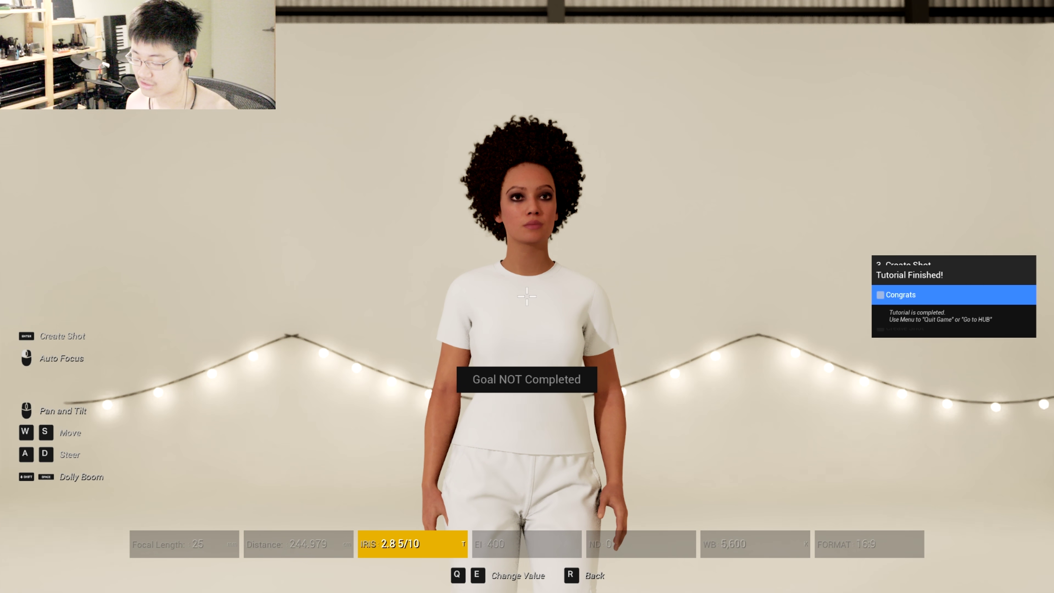
key(E)
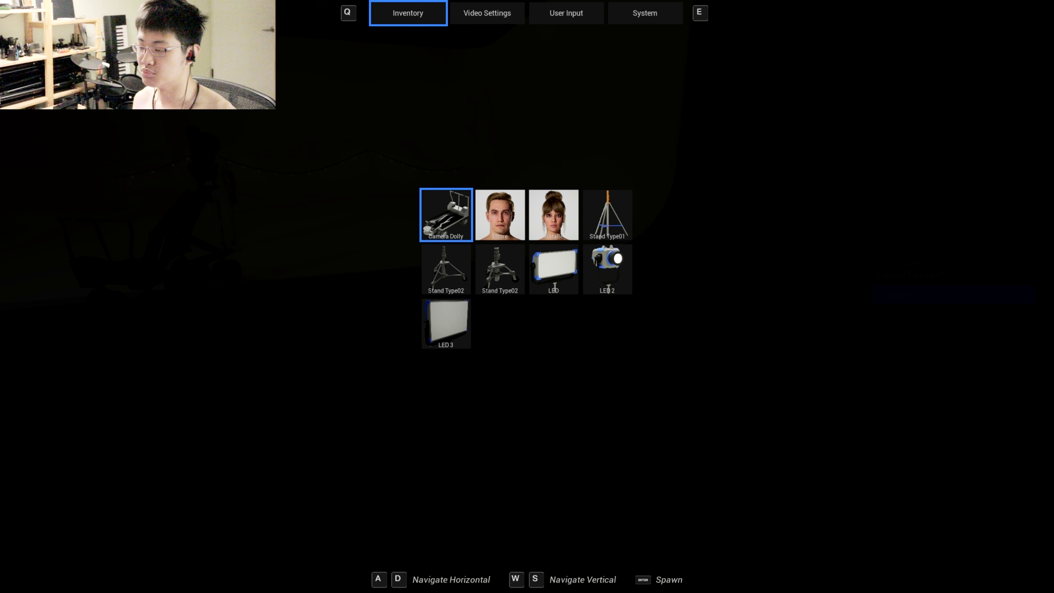
Spawn the light stand from the inventory into the studio.
key(s)
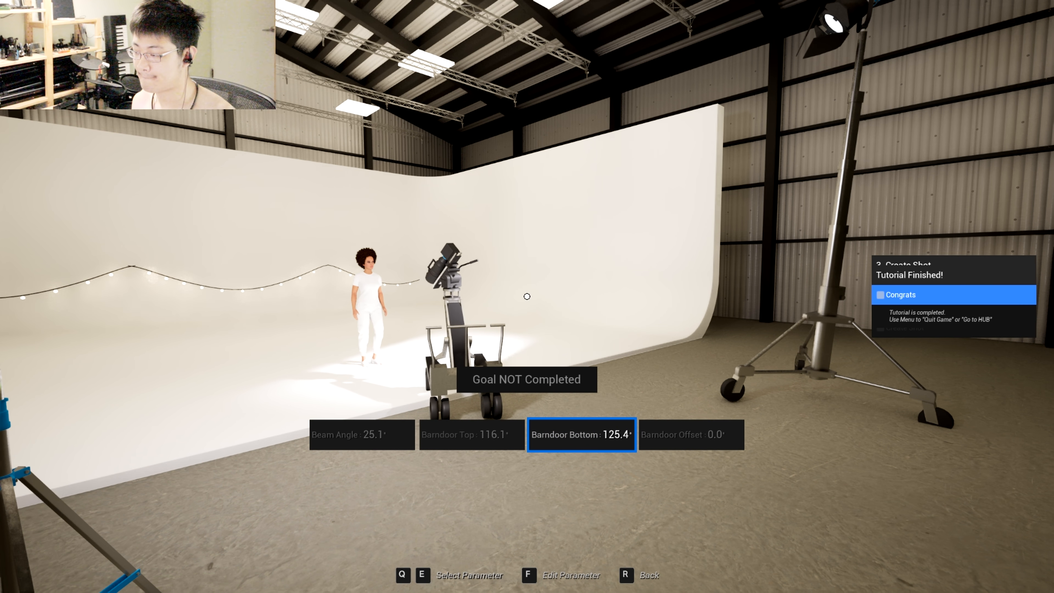
Finish shaping the spotlight's beam before adding the softbox.
key(E)
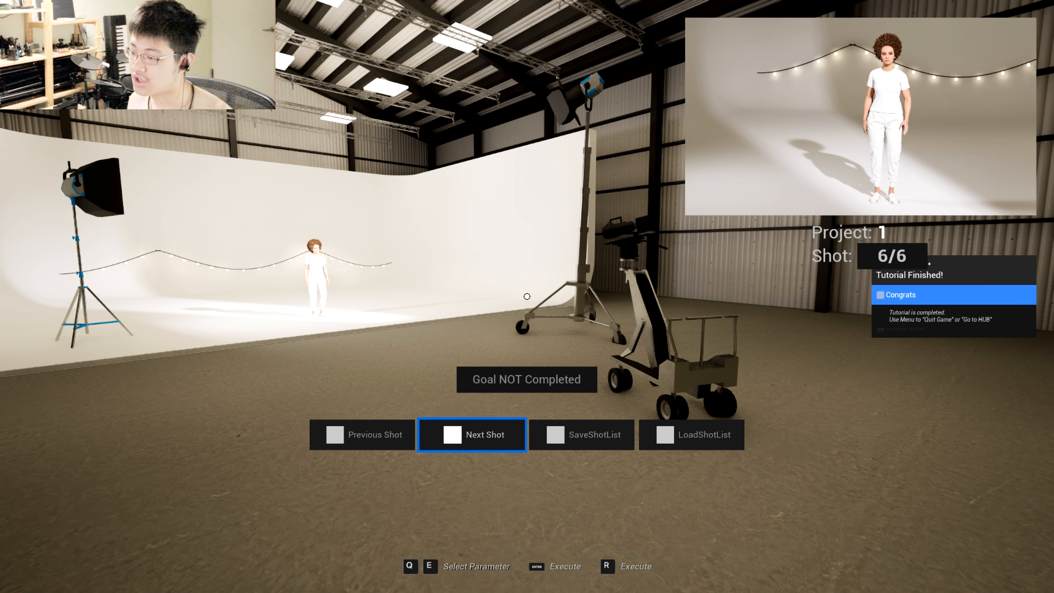
Browse the shot list back and forth through shots 4, 5 and 6.
click(363, 434)
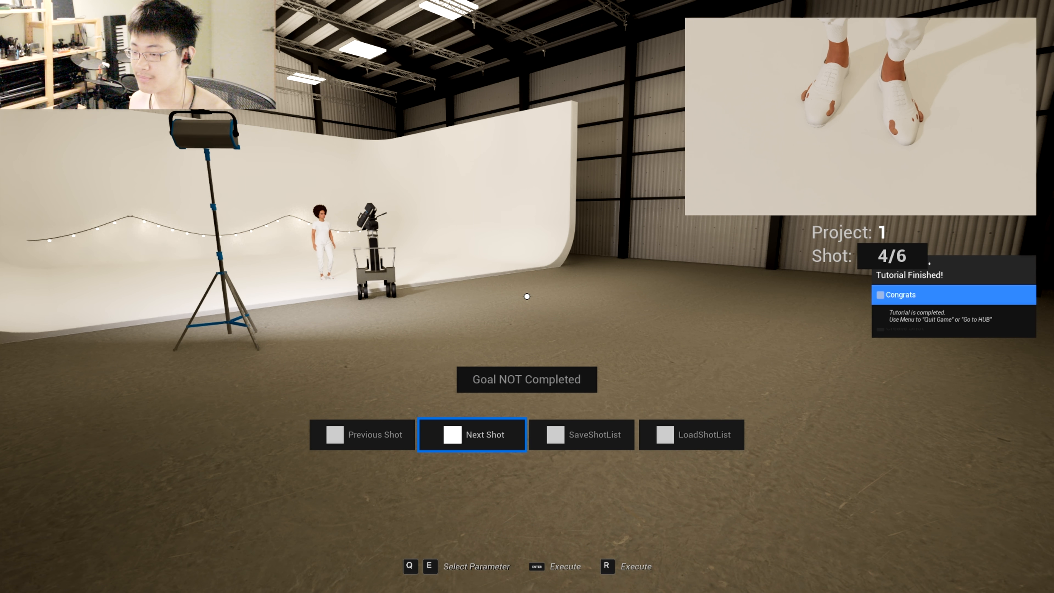
click(472, 435)
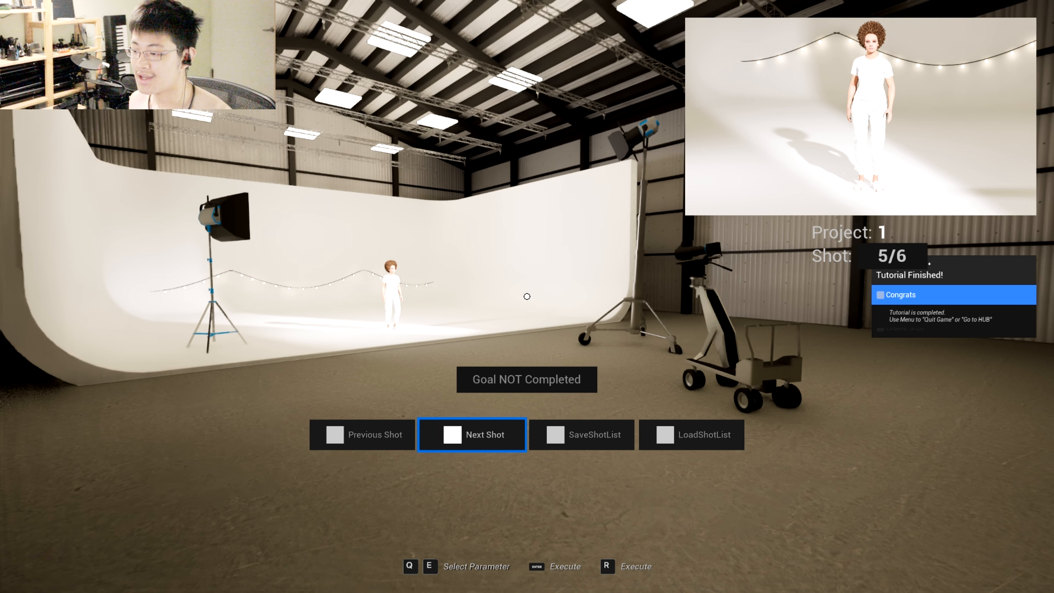
click(361, 434)
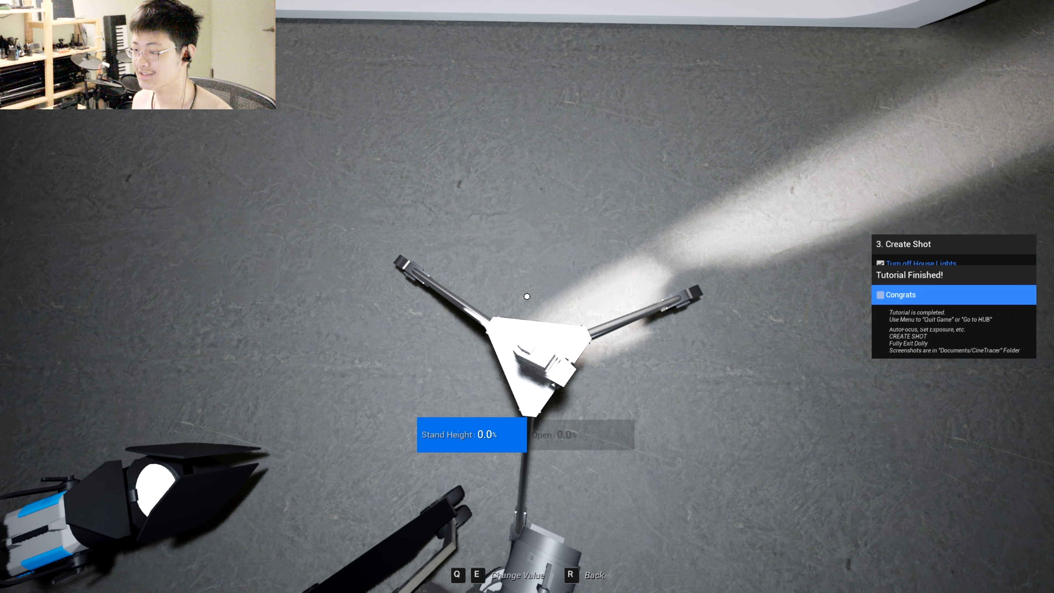
Raise the light stand's height toward about 76.8%.
key(e)
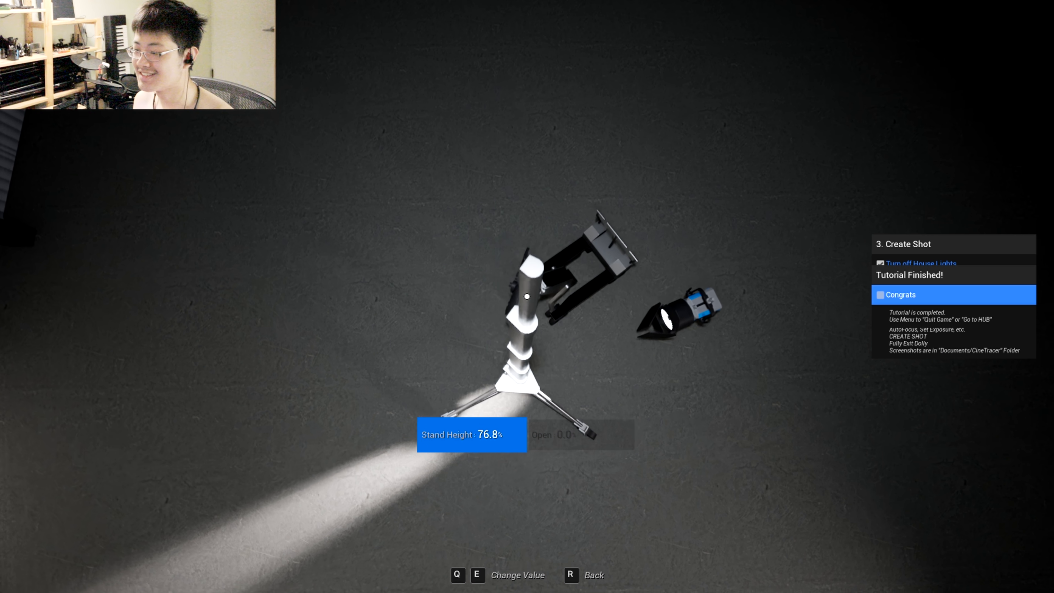
key(e)
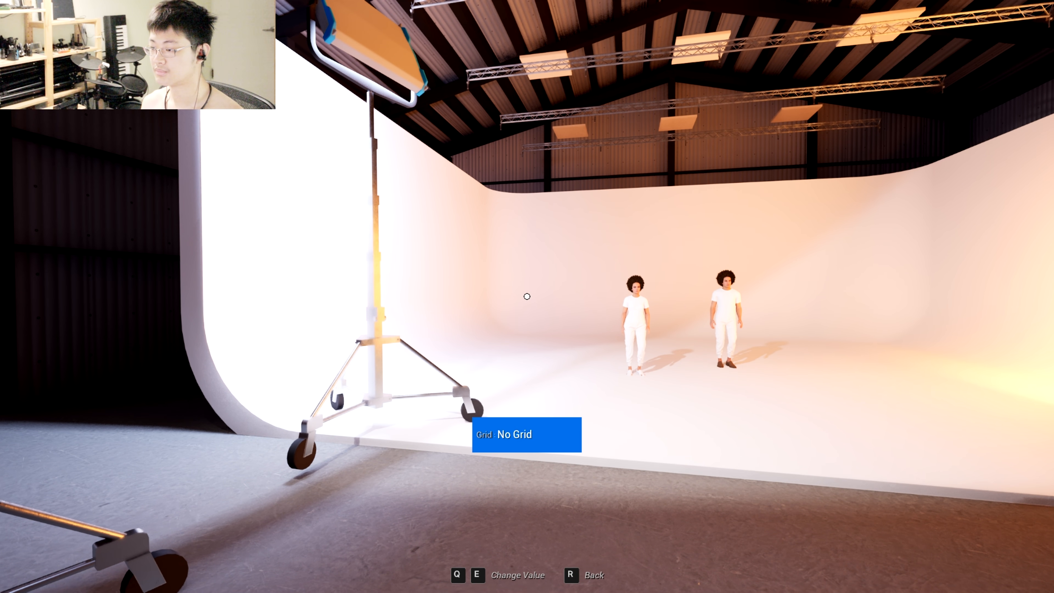
Adjust the setup before recording the two-actor shot as shot 3 of 3.
key(e)
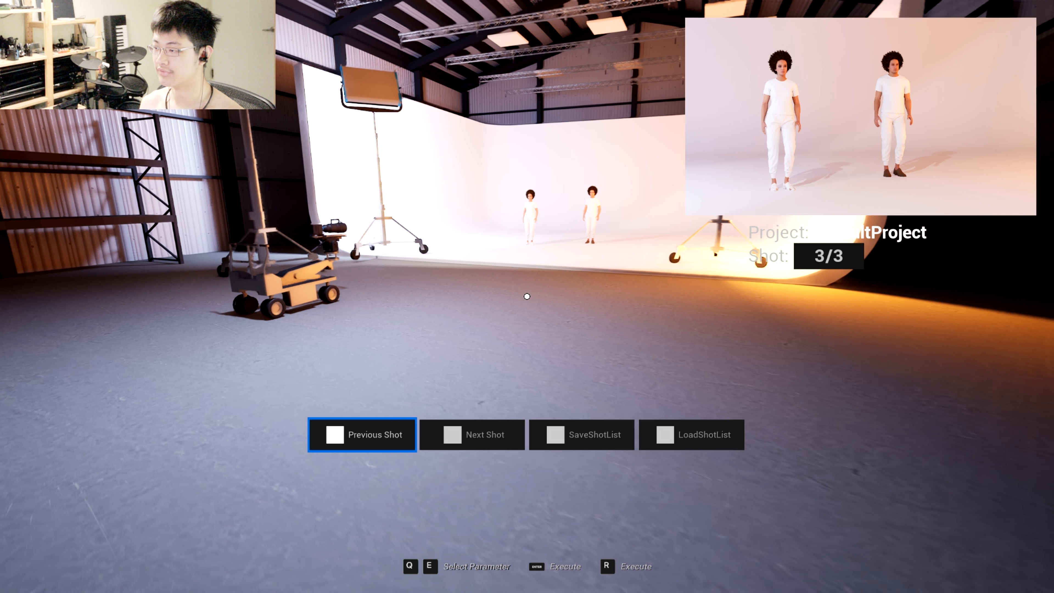
Step back through shots 2 and 1, forward again, then return to the stage.
click(361, 435)
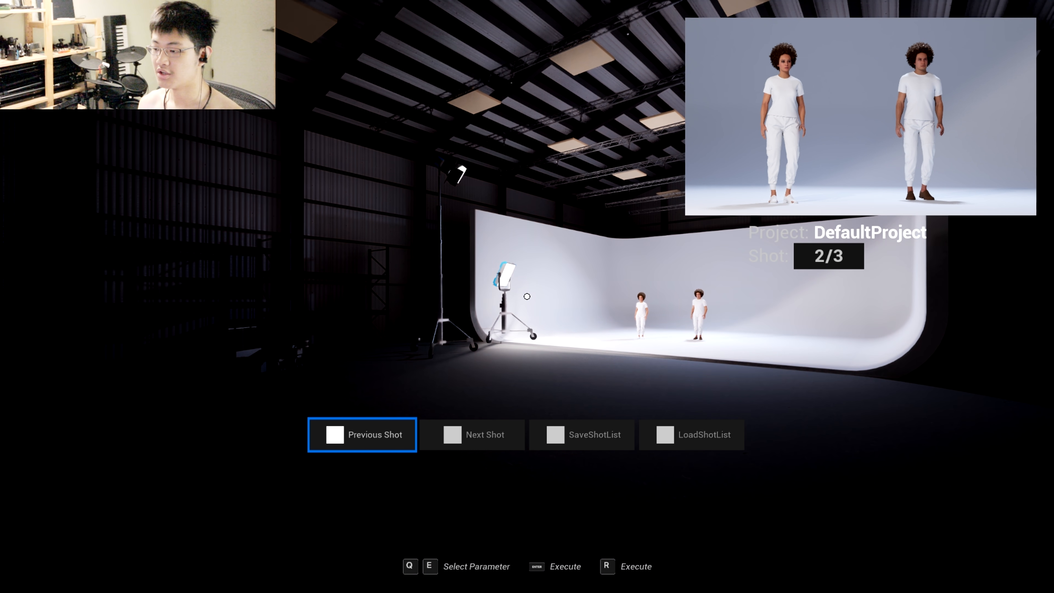
click(362, 435)
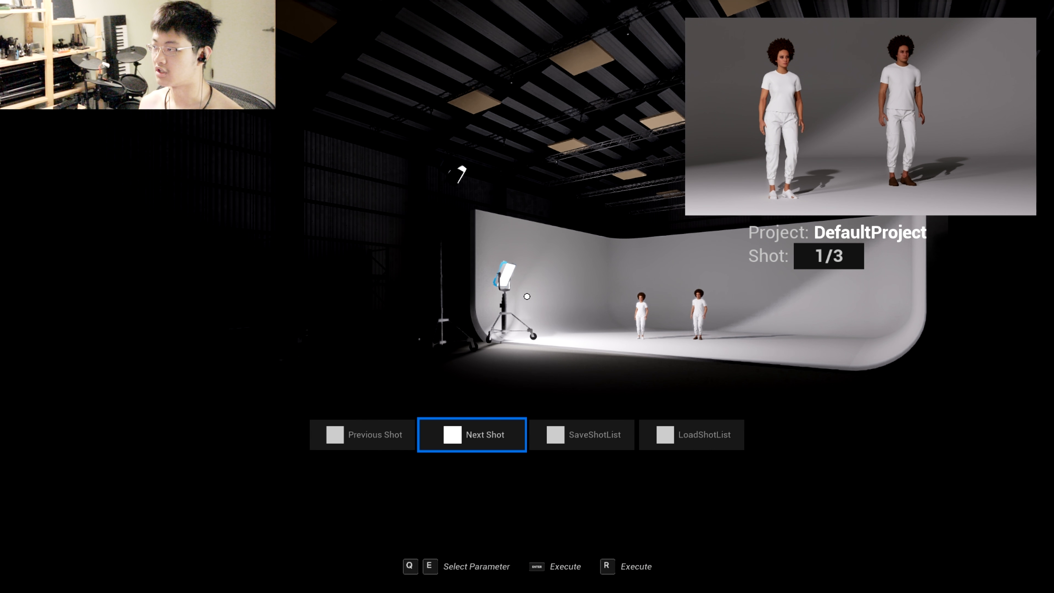
click(472, 435)
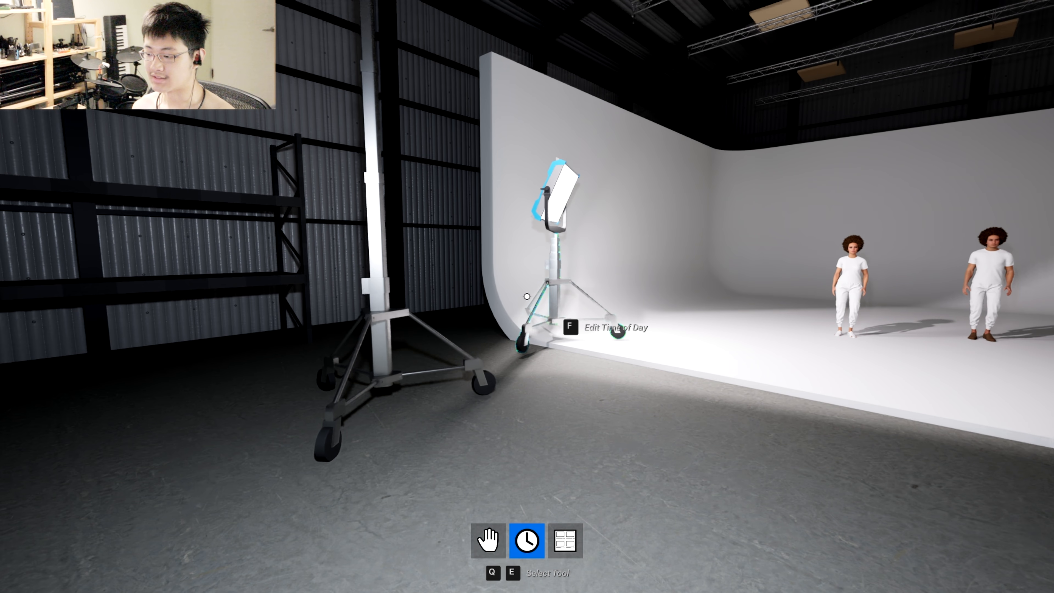
click(566, 541)
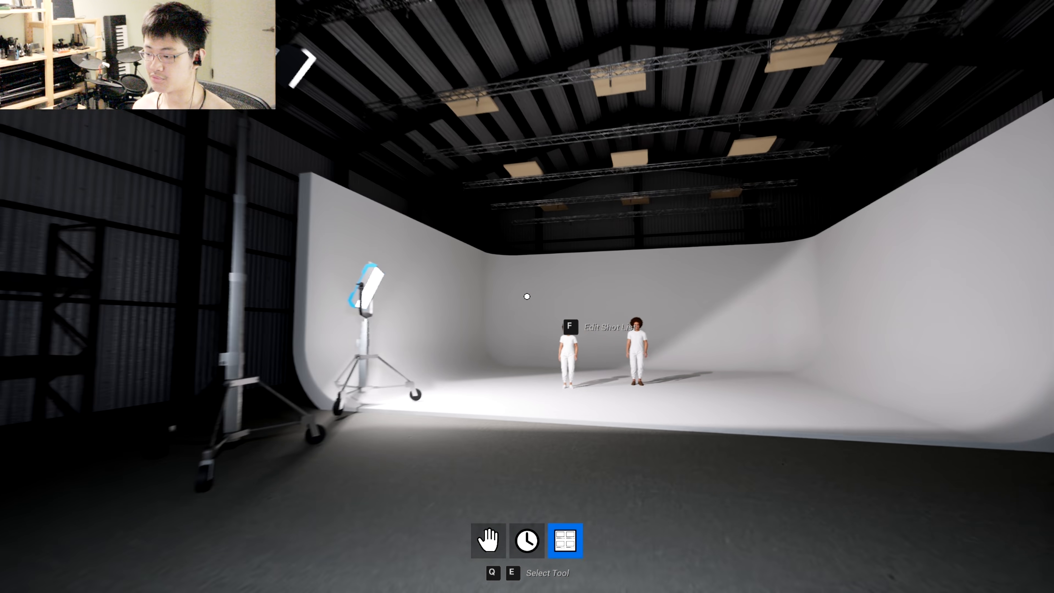